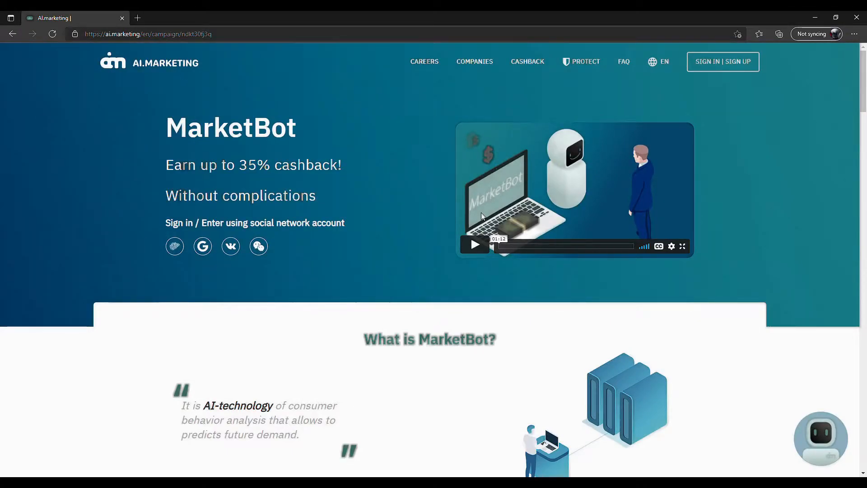
mouse_move(589, 206)
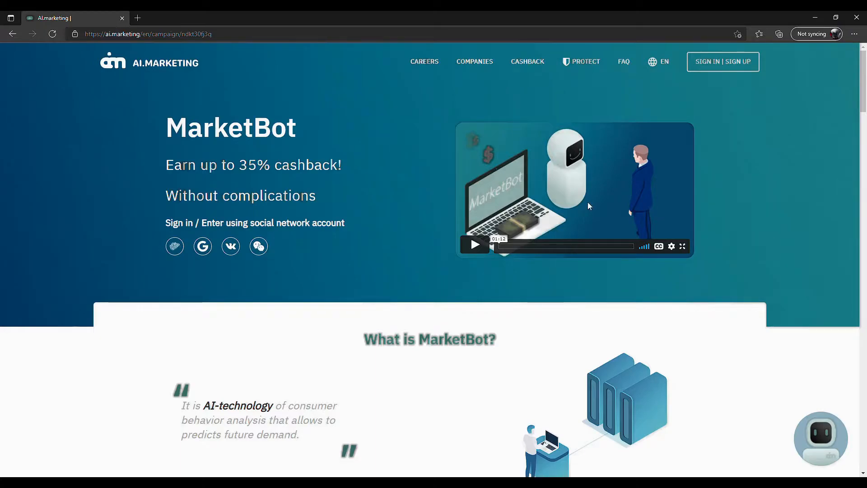
mouse_move(778, 184)
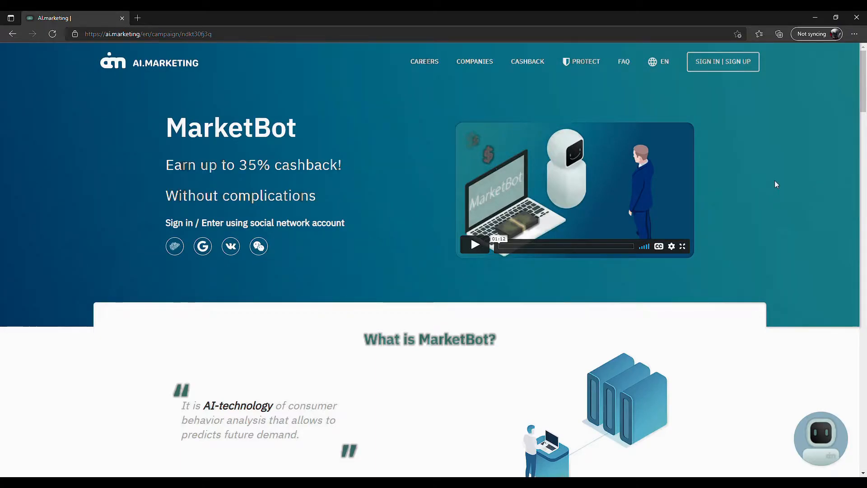
mouse_move(660, 176)
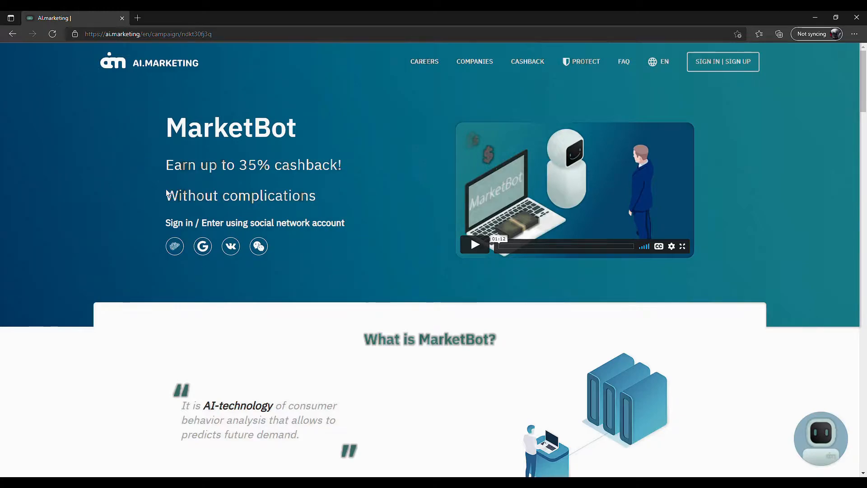
mouse_move(174, 246)
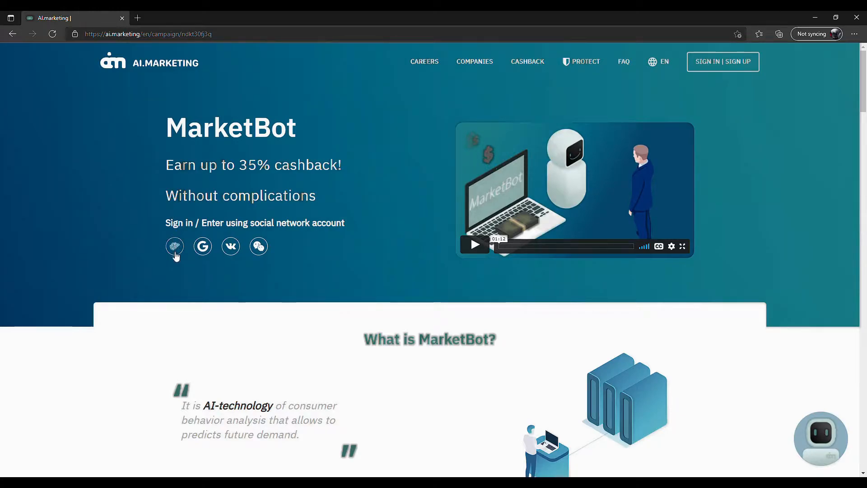
Start signing in to MarketBot with the inb.network social account
left_click(175, 246)
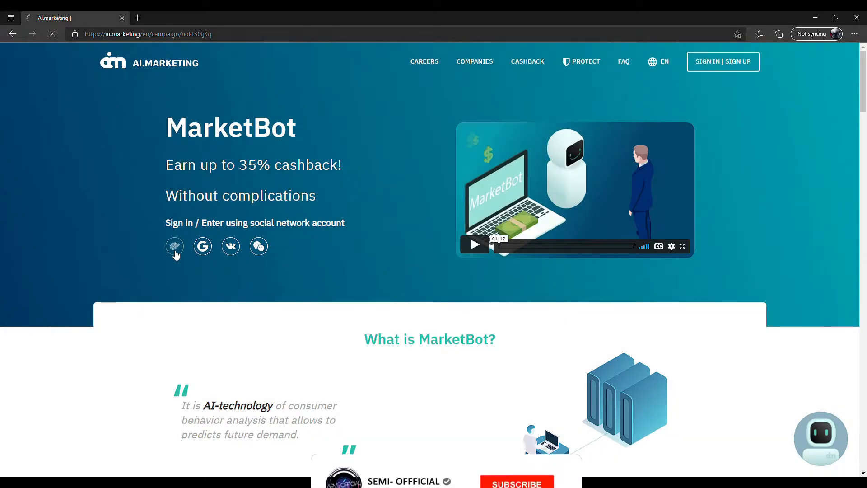
Begin the hCaptcha 'I am human' check on the inb.network sign-in
left_click(174, 246)
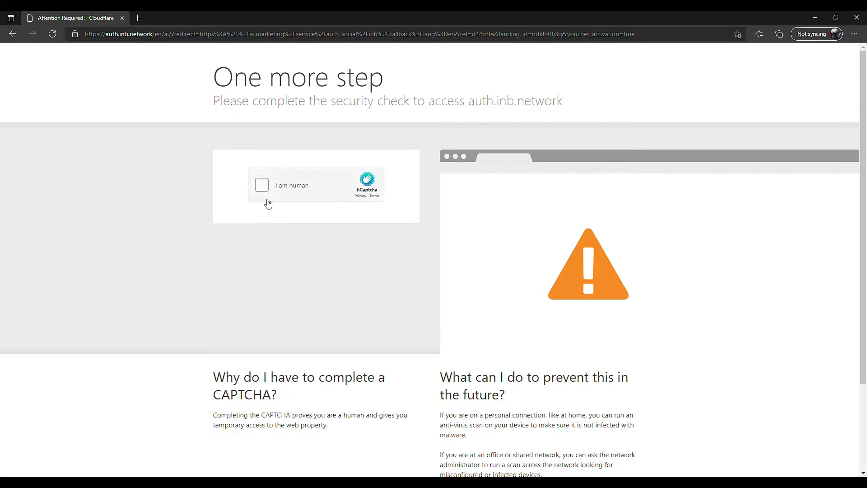
left_click(262, 184)
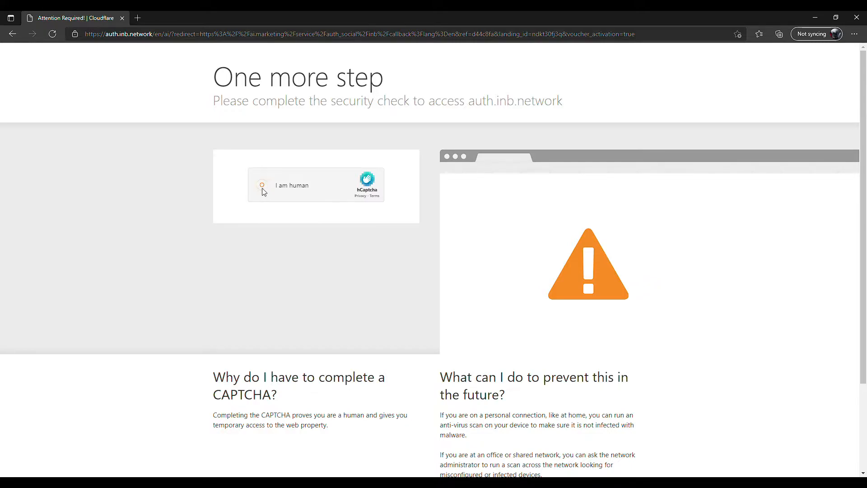
left_click(262, 185)
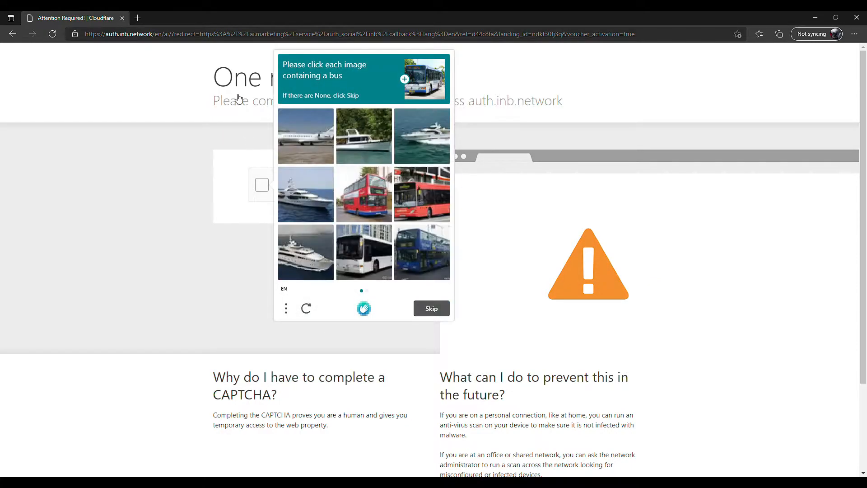
mouse_move(342, 88)
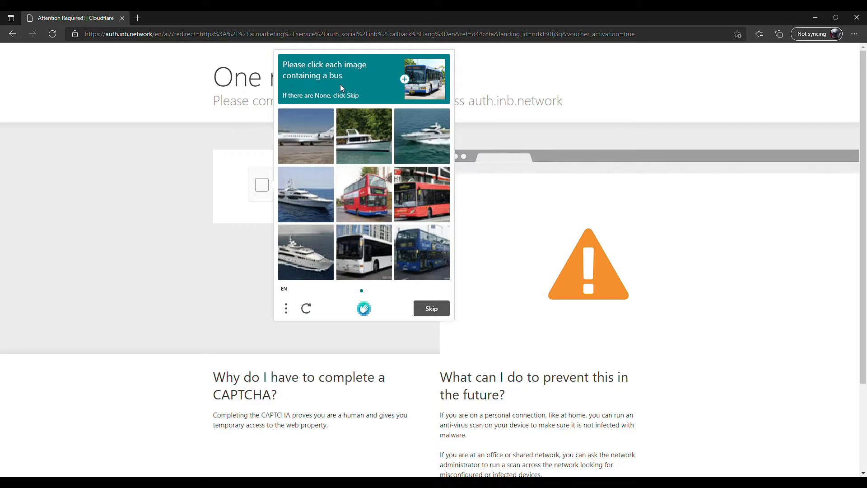
Mark the bus pictures across both sets and submit them for verification
left_click(364, 194)
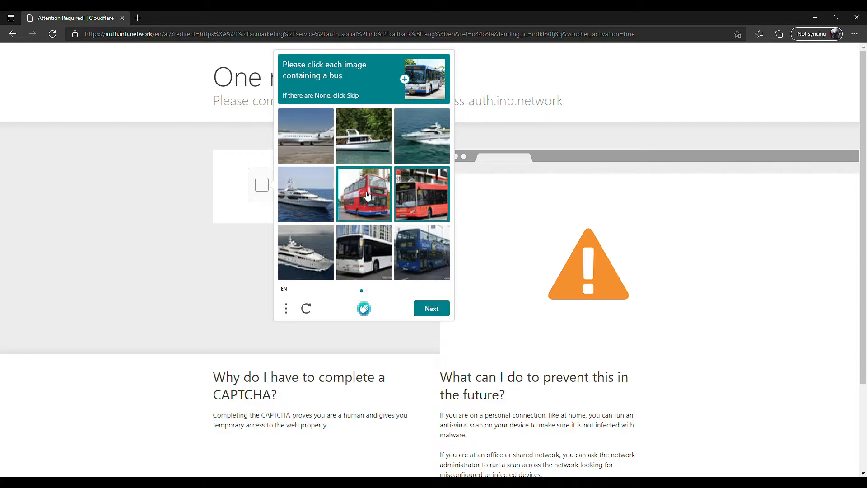
left_click(422, 252)
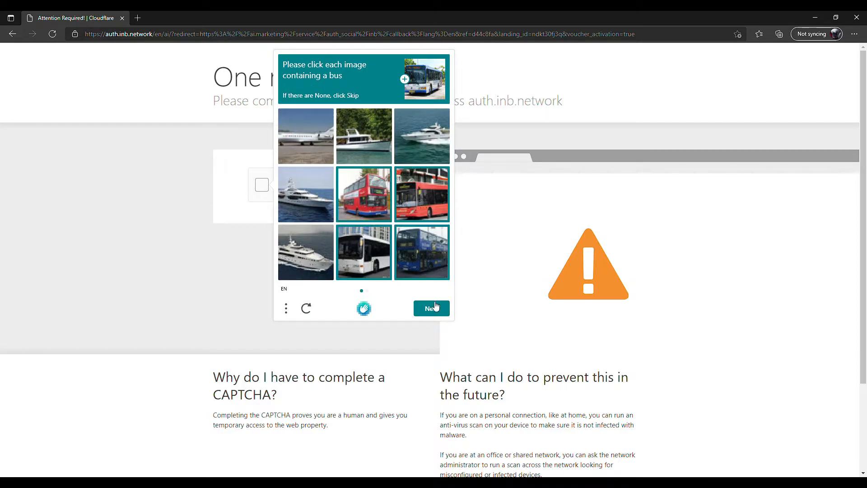
left_click(431, 309)
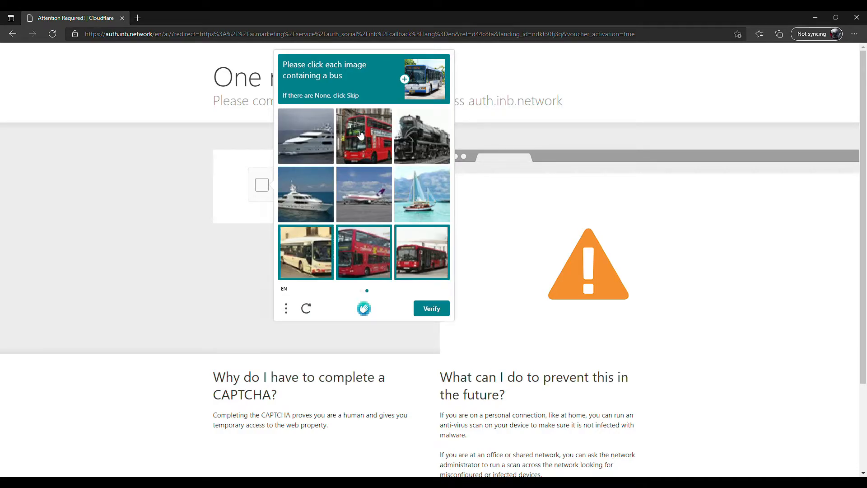
left_click(363, 136)
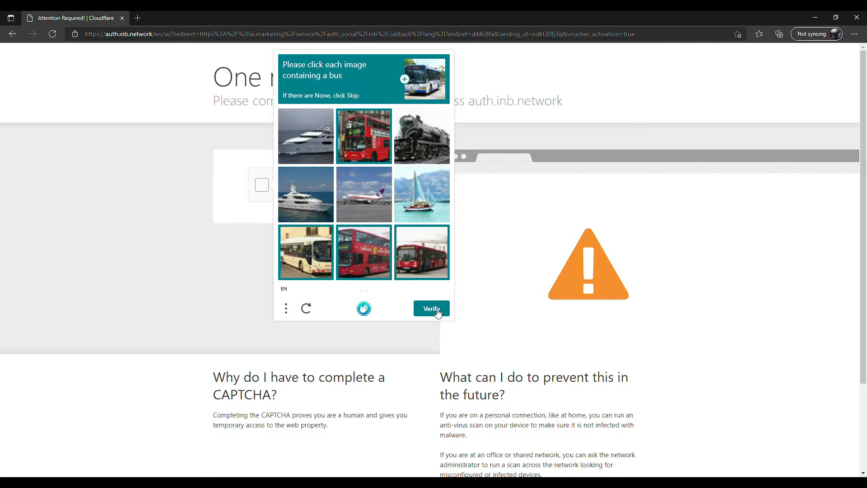
left_click(430, 308)
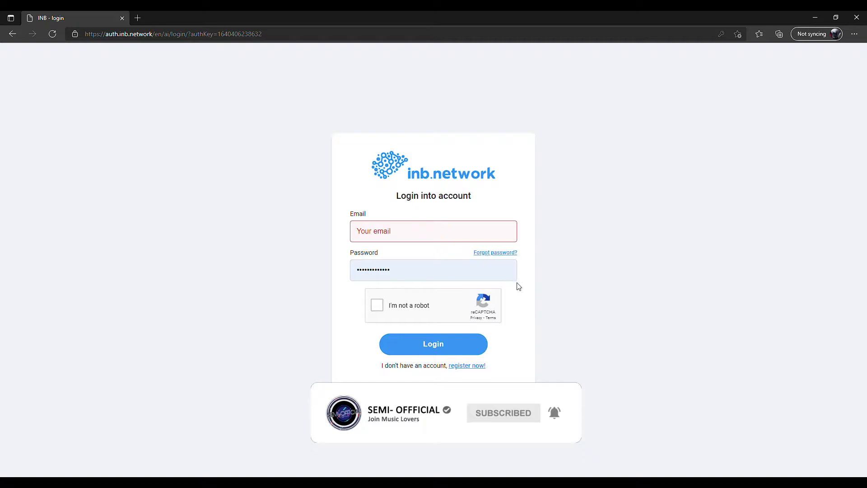
Leave the rejected login and go to the inb.network 'register now!' form
left_click(433, 343)
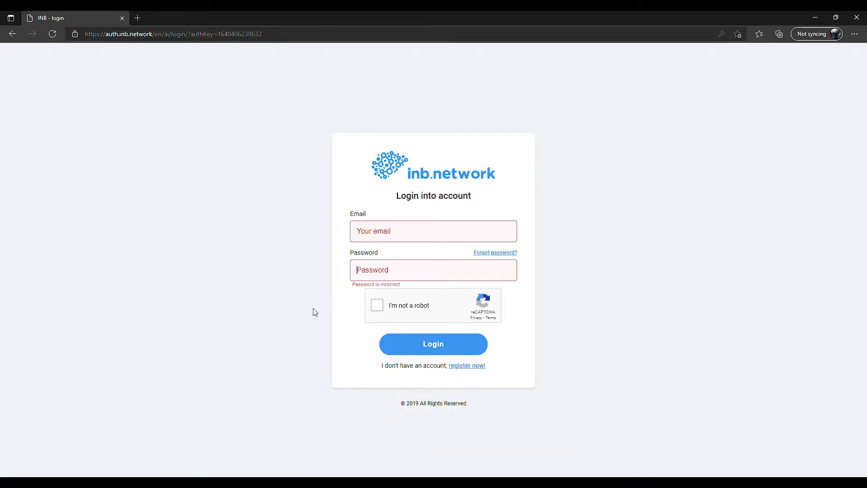
mouse_move(498, 369)
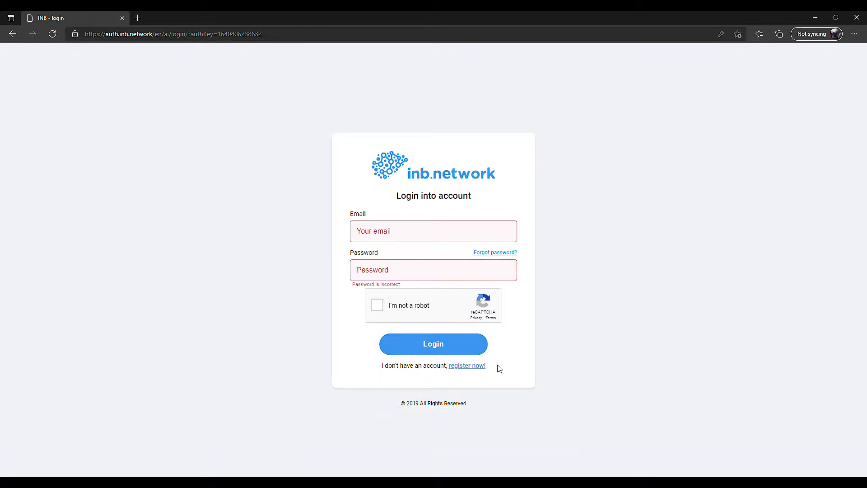
mouse_move(306, 270)
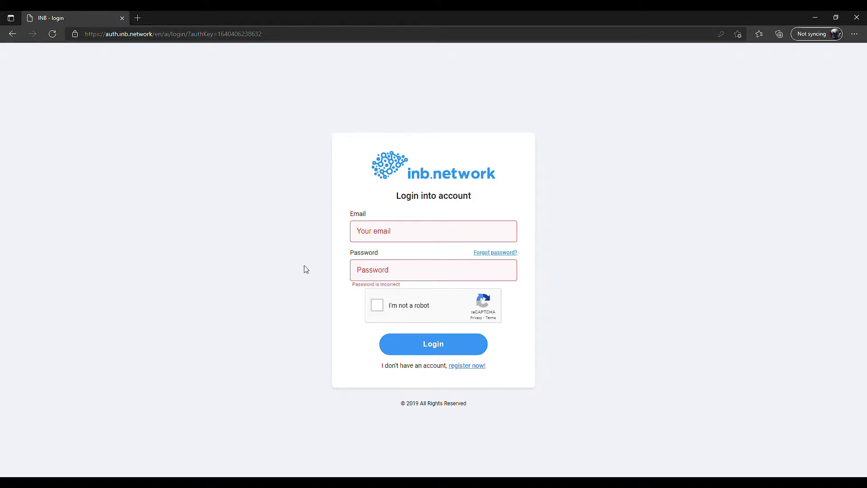
mouse_move(447, 188)
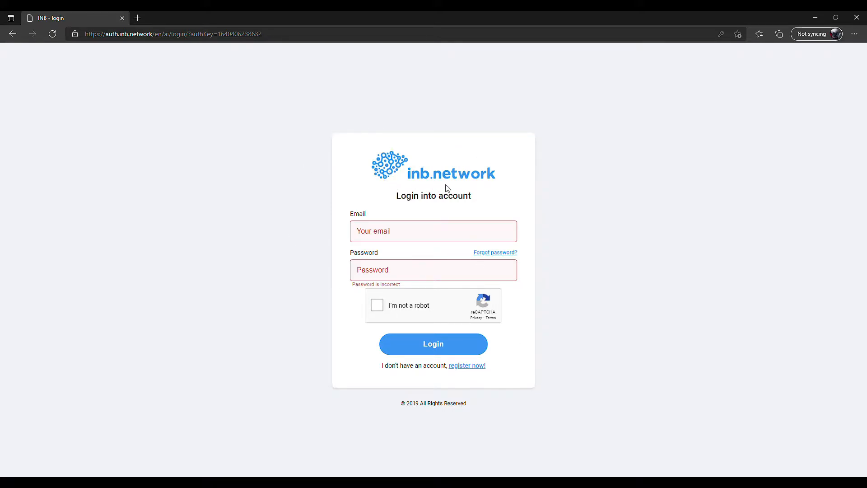
mouse_move(406, 325)
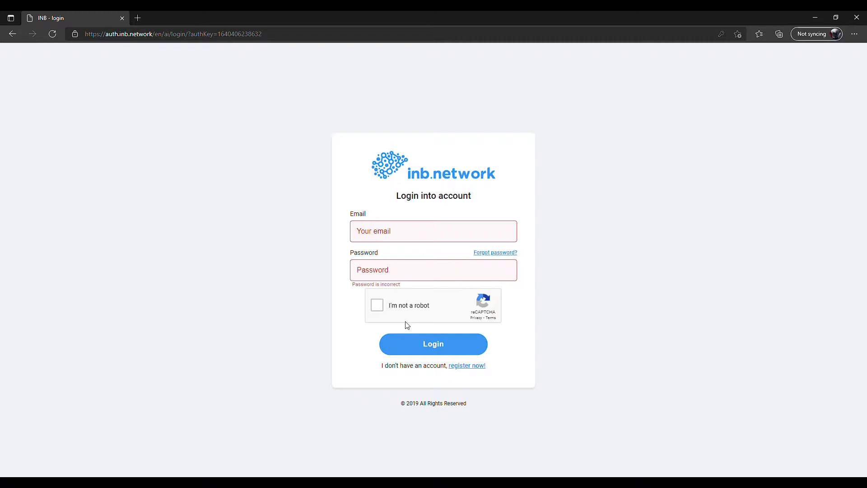
mouse_move(392, 374)
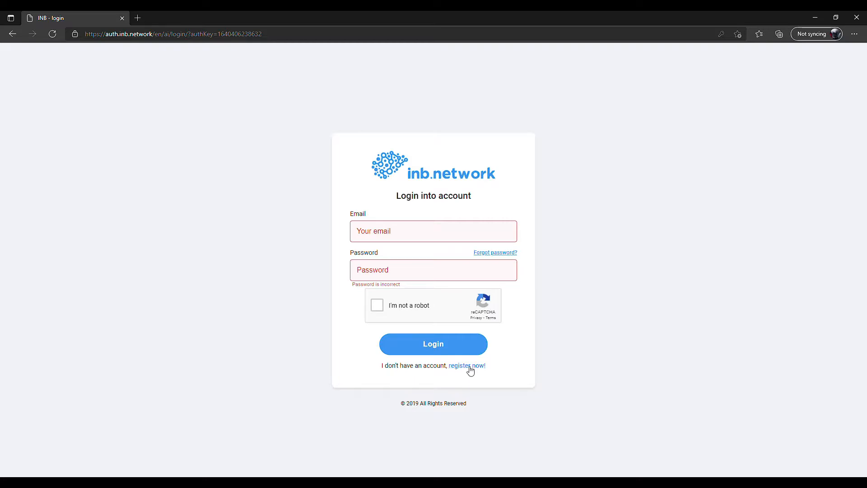
left_click(467, 365)
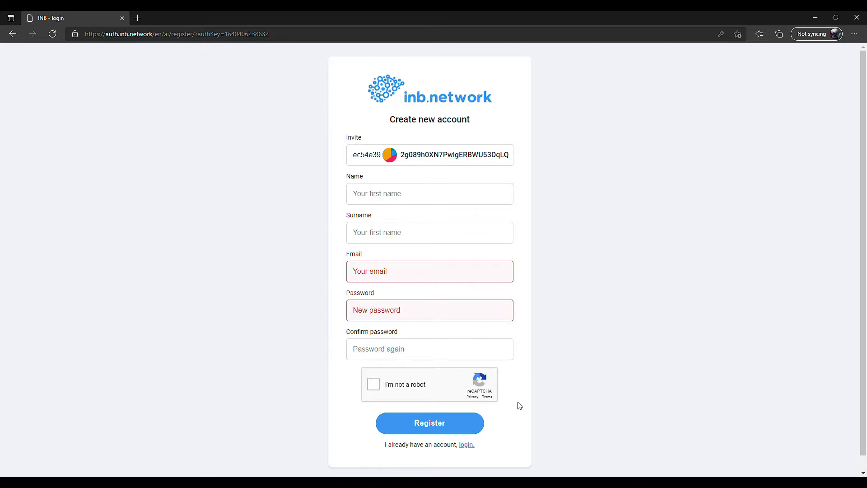
left_click(429, 193)
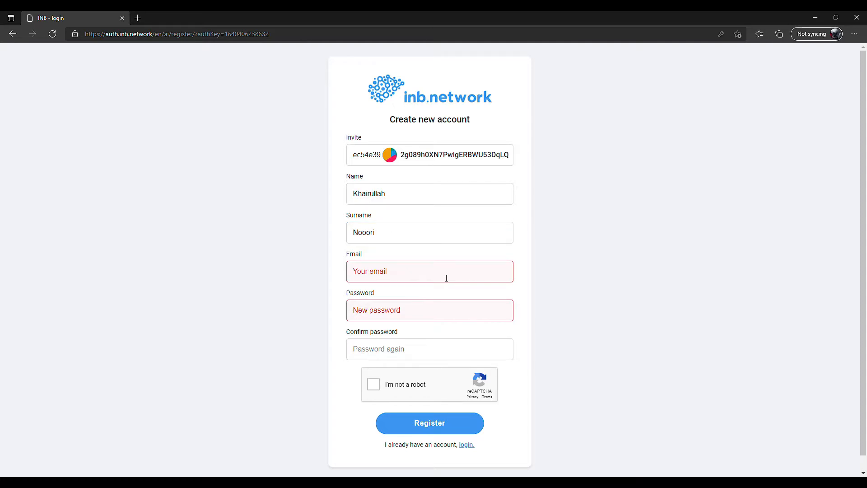
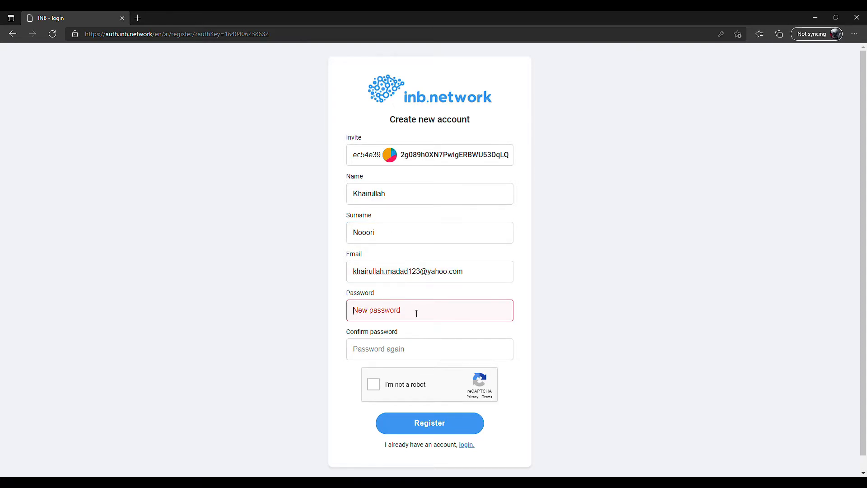
type("password")
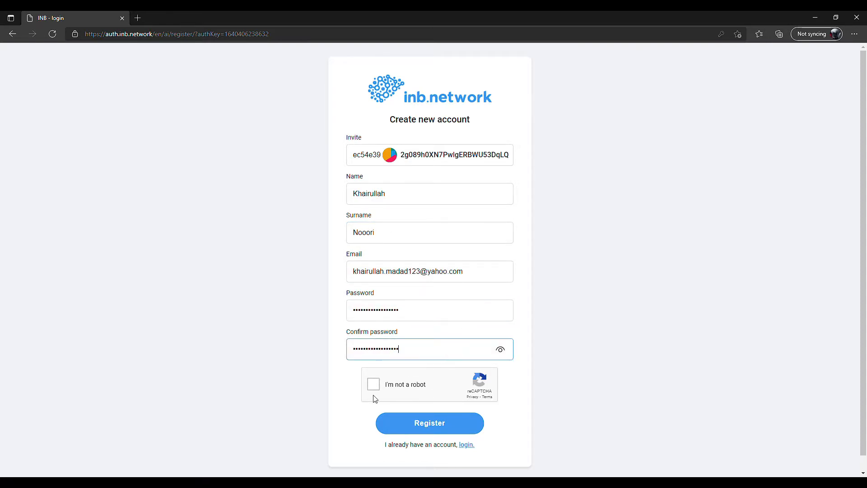
left_click(374, 384)
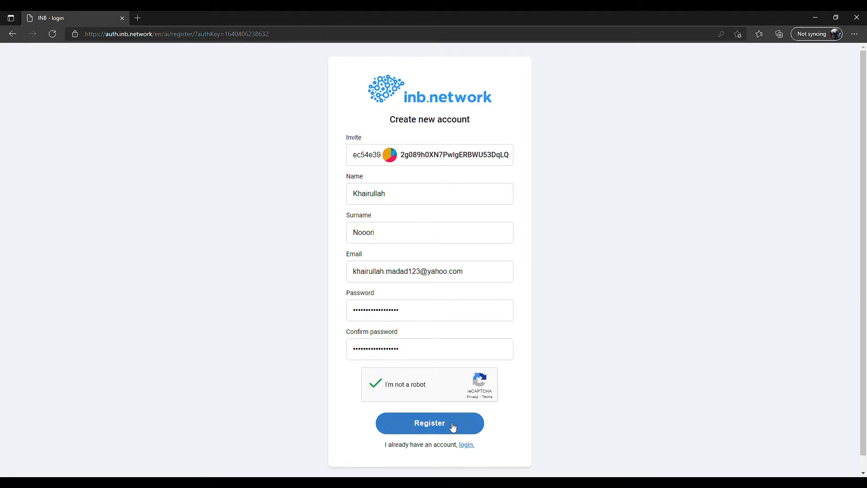
Register, dismiss the password-rules error, re-verify reCAPTCHA and resubmit the registration
left_click(429, 423)
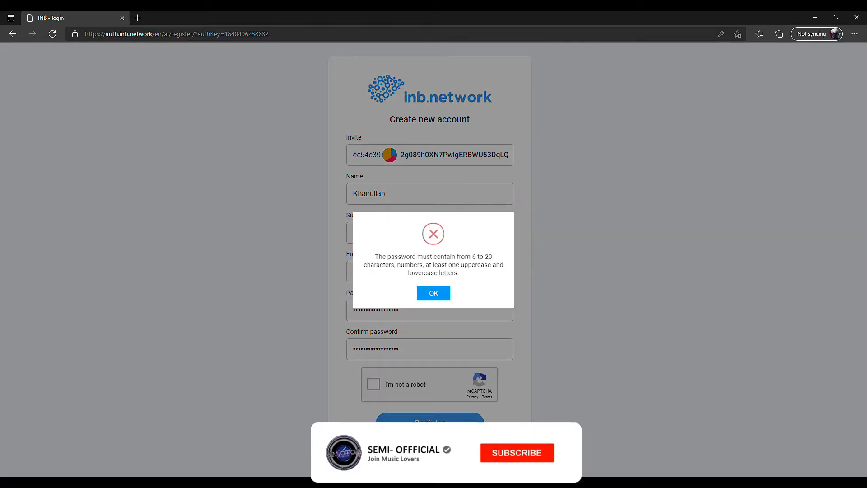
left_click(516, 452)
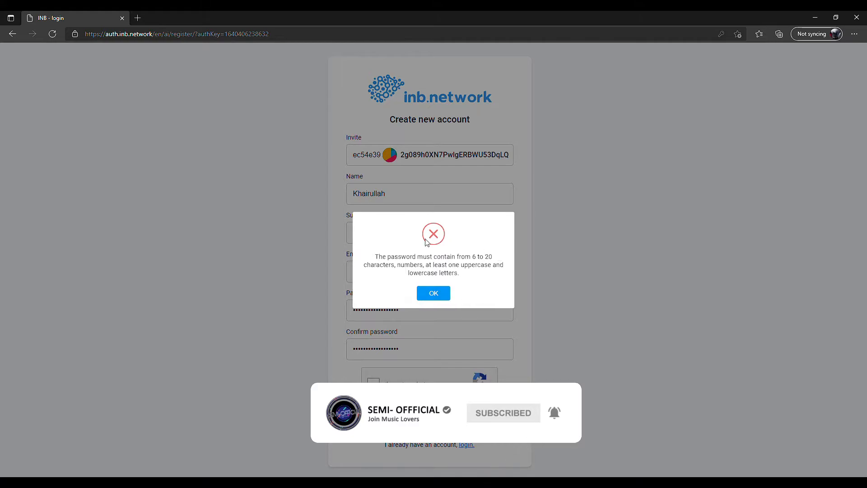
left_click(432, 293)
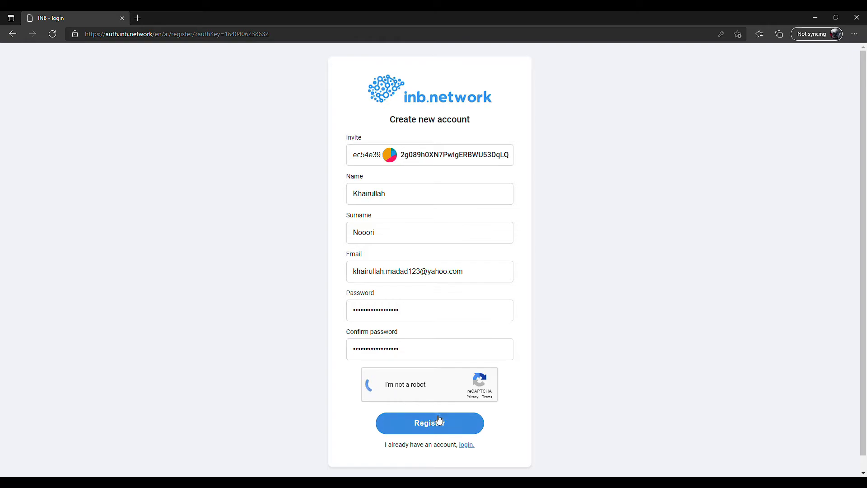
left_click(430, 422)
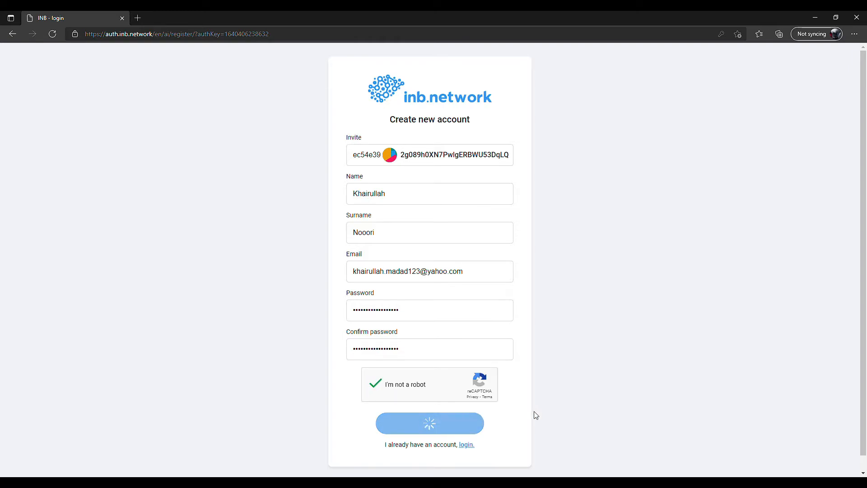
left_click(429, 423)
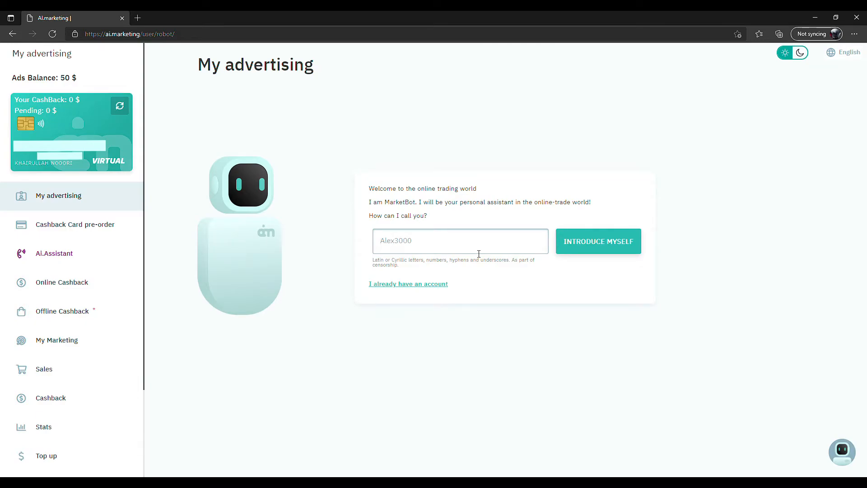
Introduce the nickname 'maddaai1212' to MarketBot on the My advertising dashboard
type("madda")
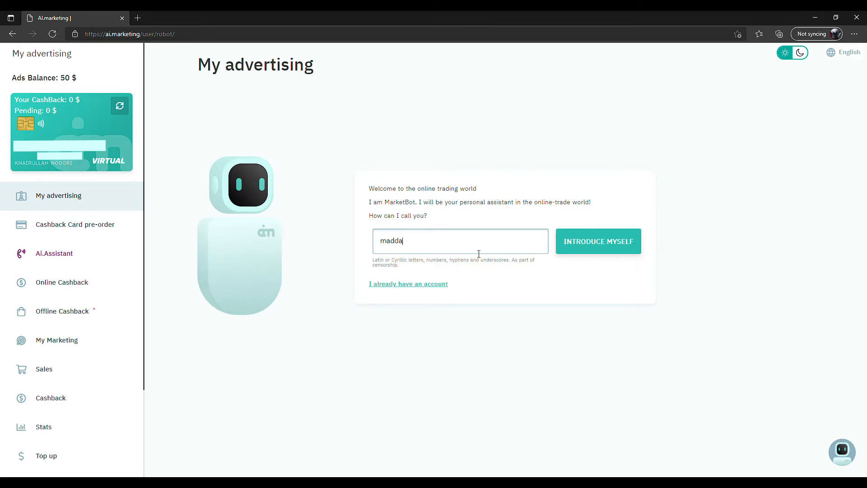
type("a")
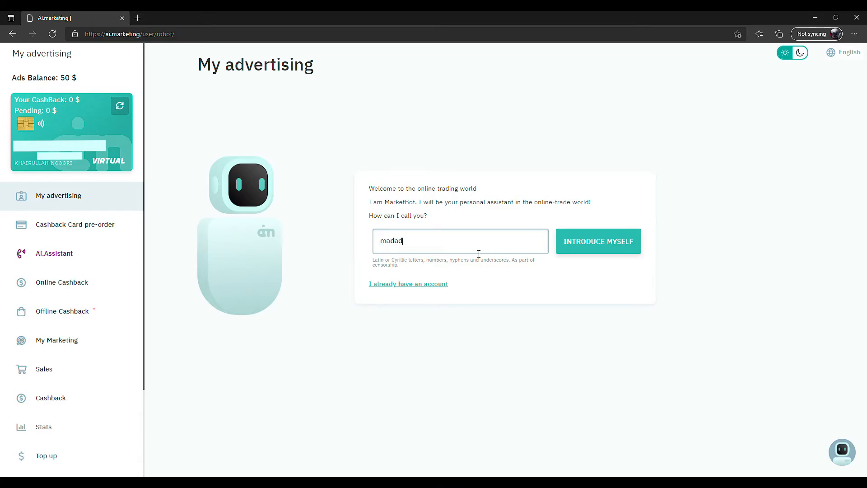
type("i")
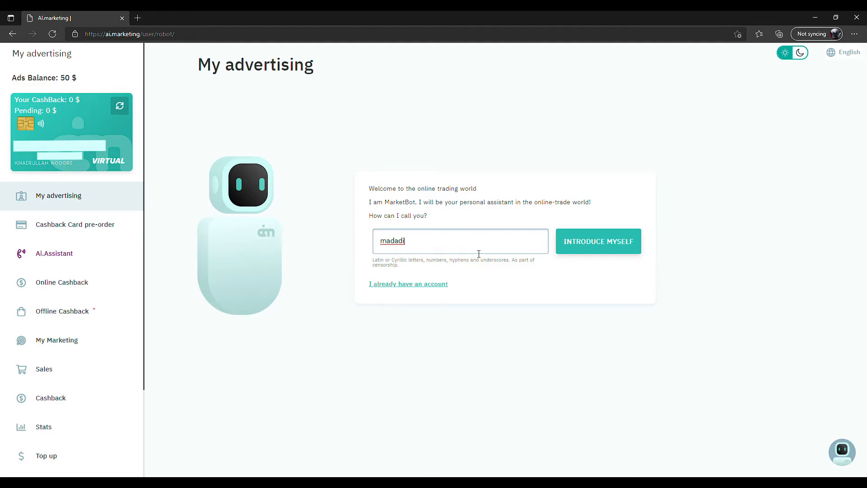
type("1212")
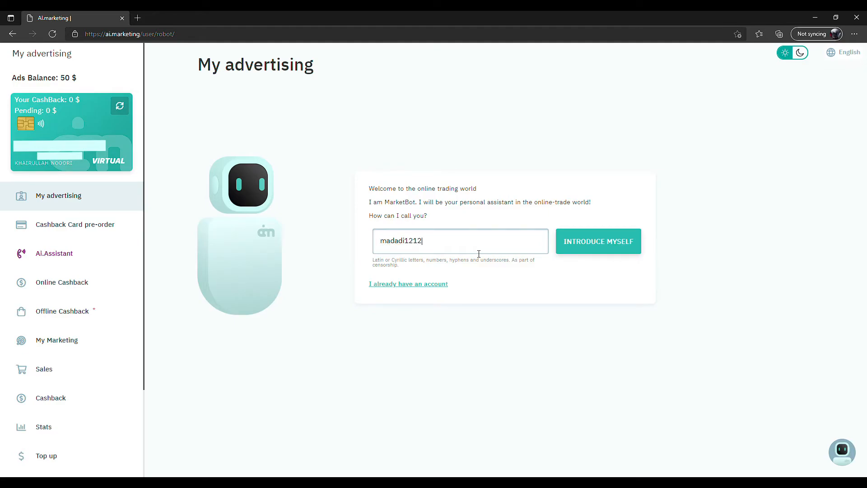
left_click(598, 241)
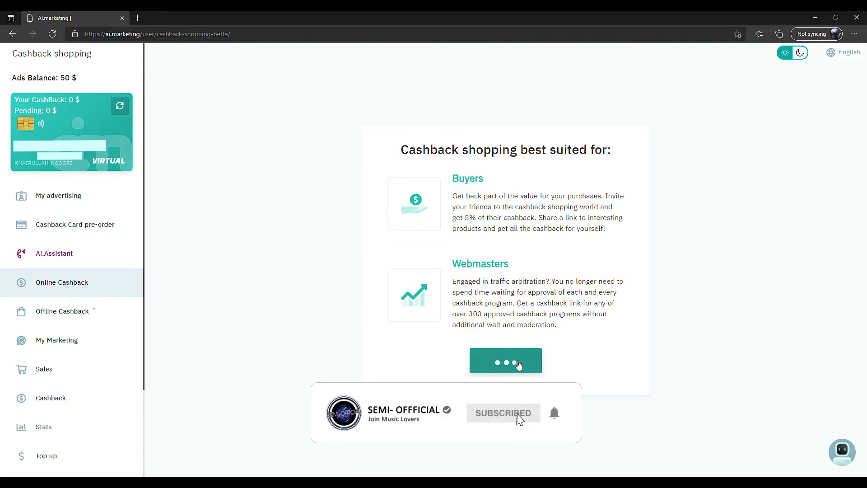
Pass through the cashback stores list and return to the My advertising dashboard
left_click(504, 361)
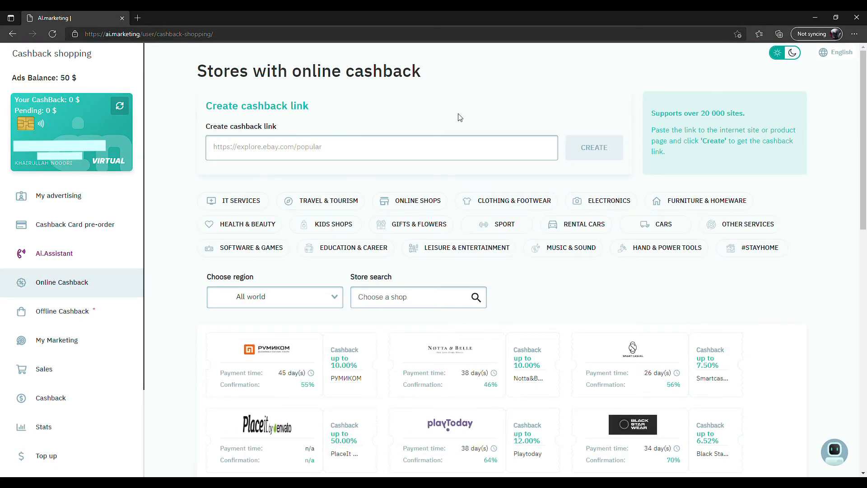
mouse_move(112, 198)
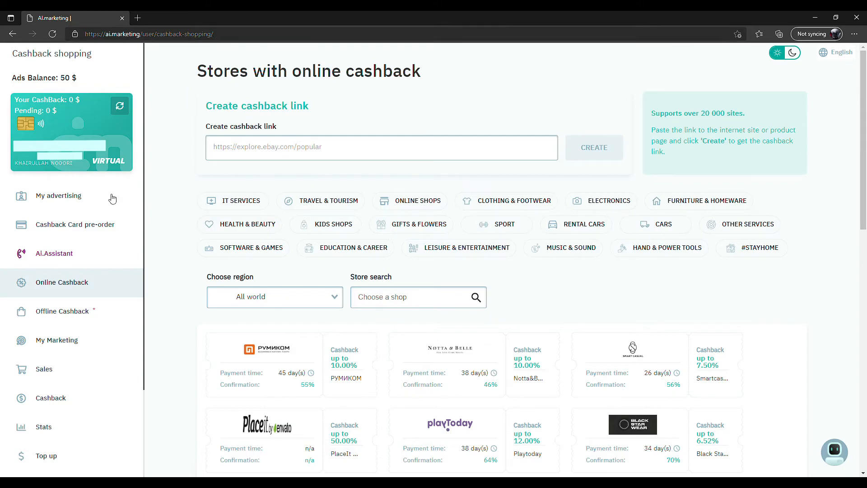
left_click(58, 196)
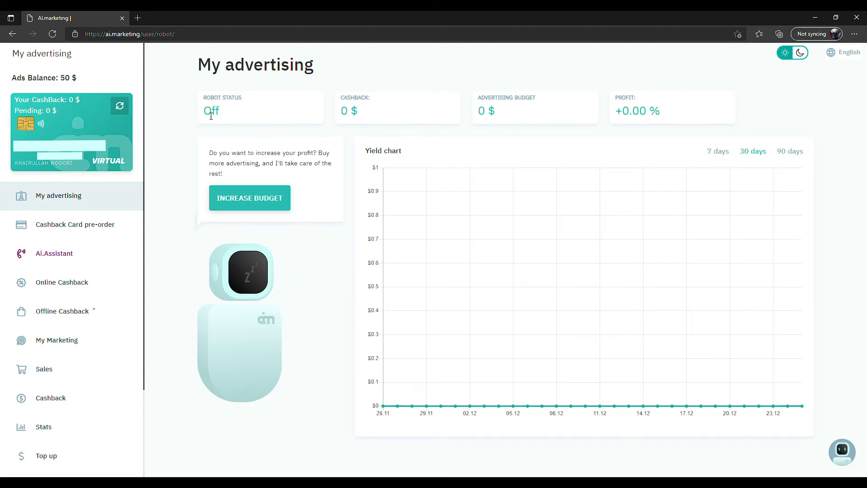
double_click(211, 111)
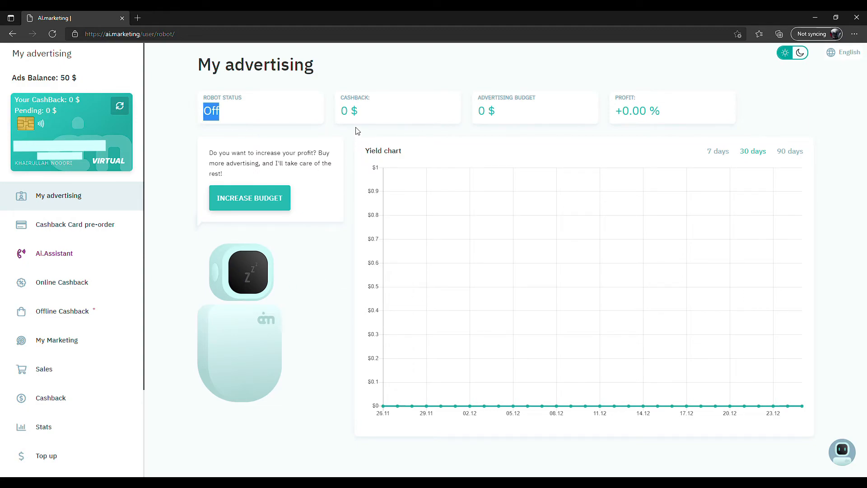
double_click(347, 111)
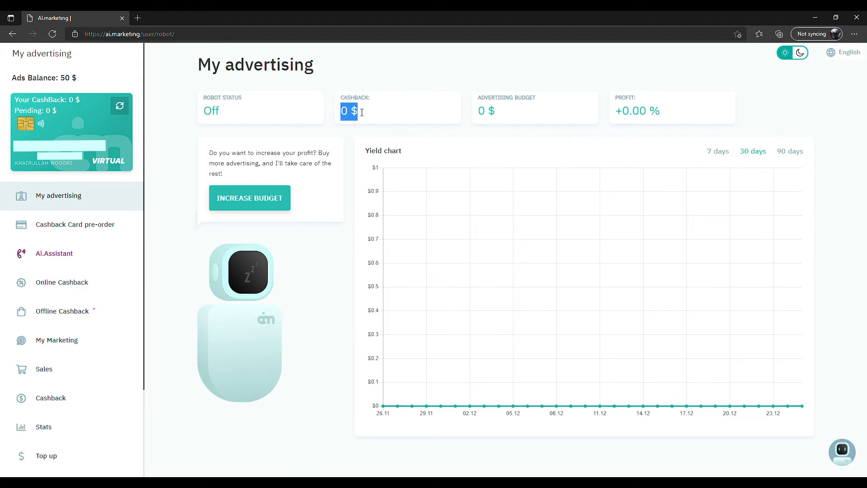
left_click(491, 110)
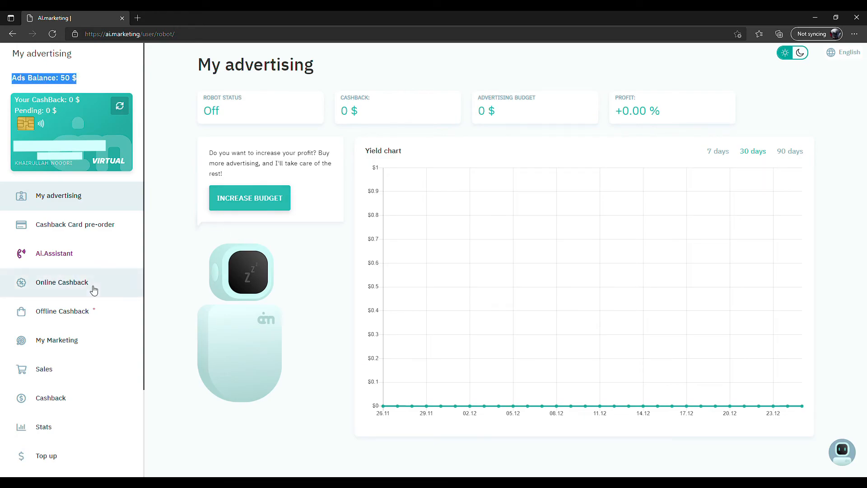
mouse_move(100, 267)
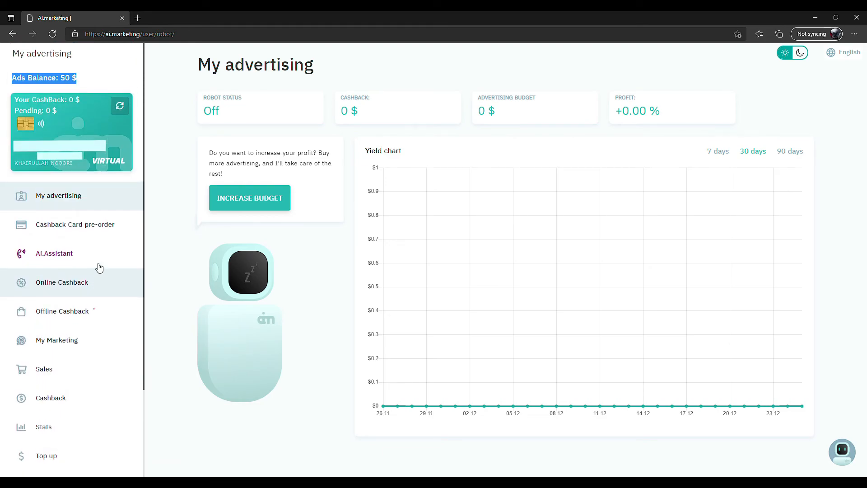
mouse_move(286, 304)
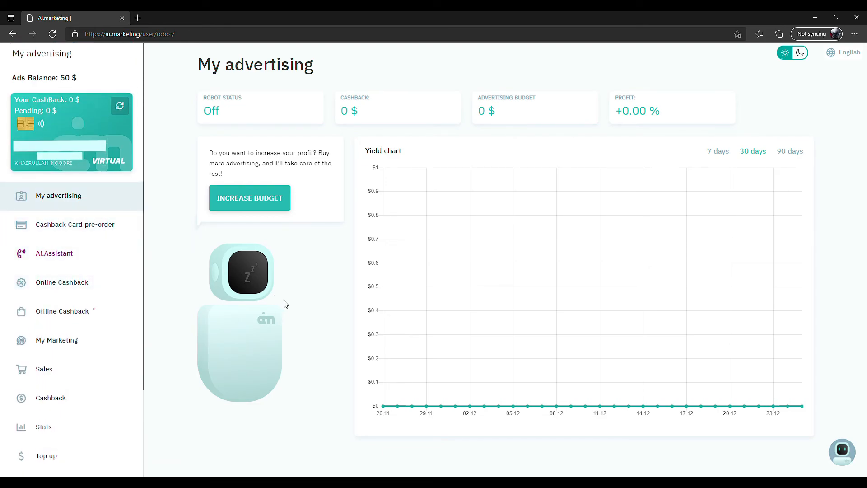
mouse_move(287, 308)
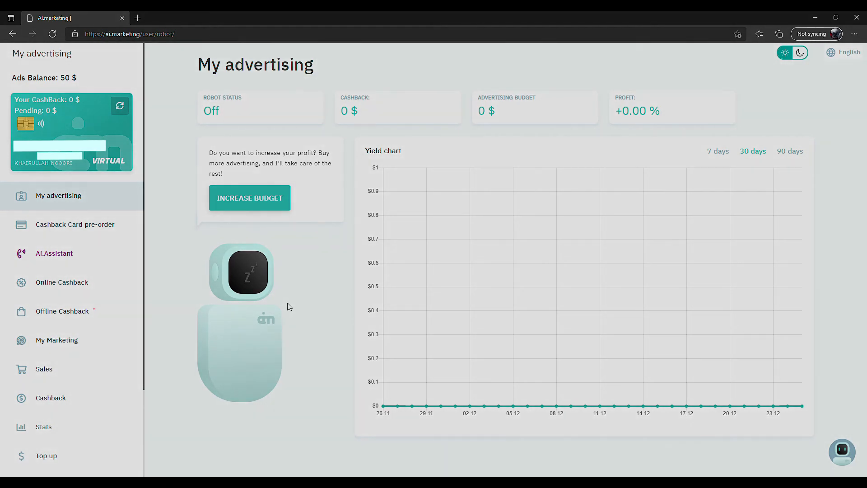